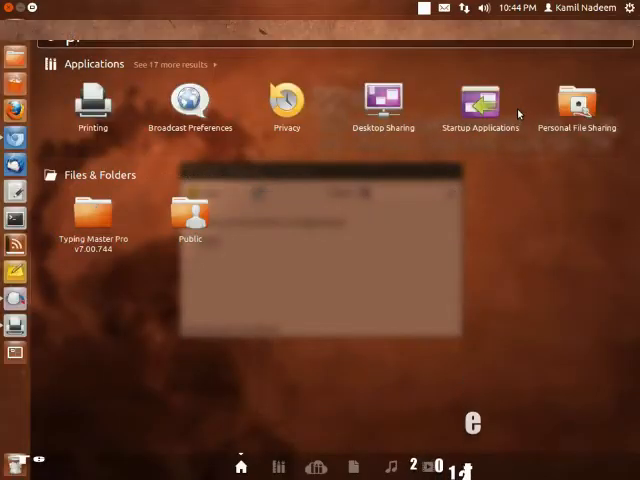
Launch Printing and begin a New Printer with the USB Canon S200SP device selected.
left_click(92, 104)
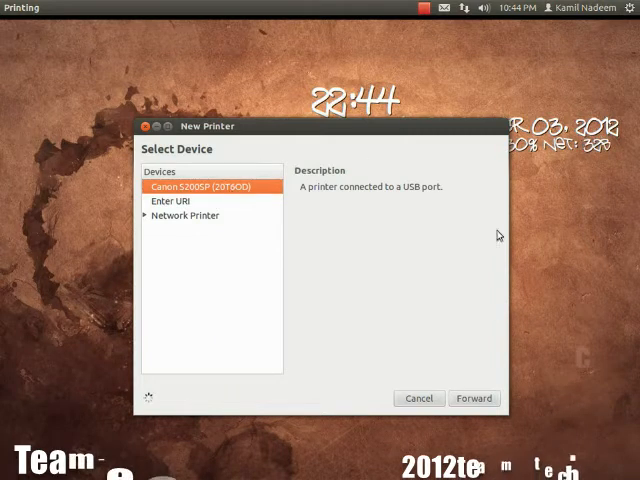
left_click(472, 398)
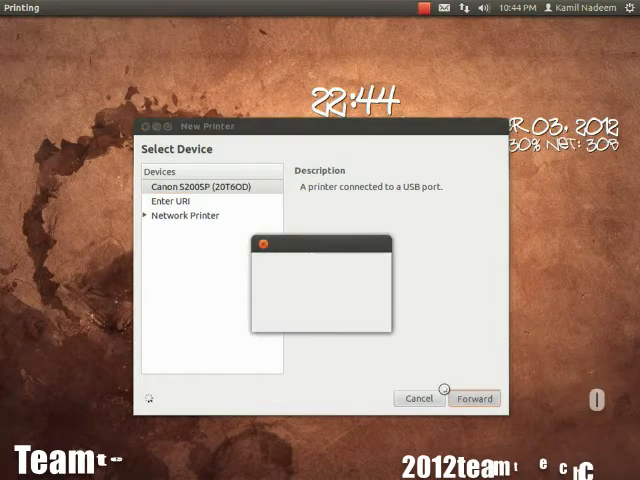
left_click(474, 398)
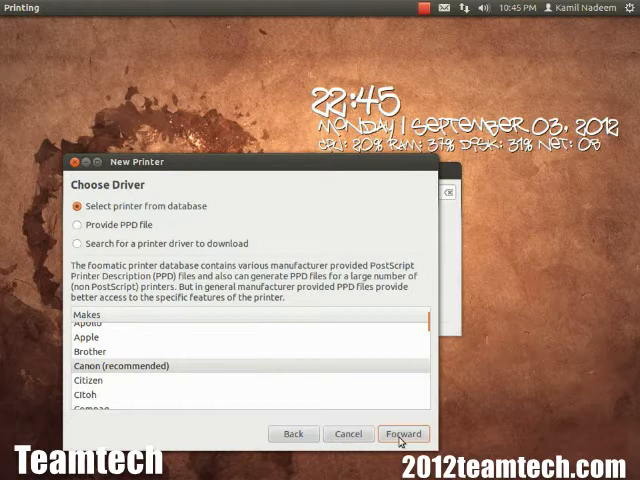
Add the Canon-S200SP with the recommended S200 driver and answer the test page prompt.
left_click(404, 432)
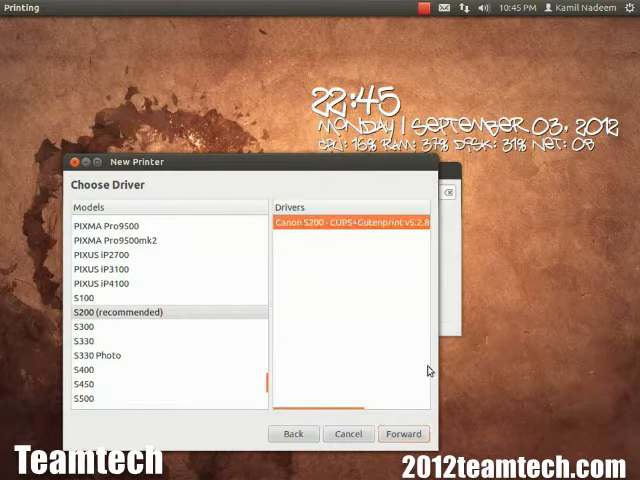
left_click(404, 434)
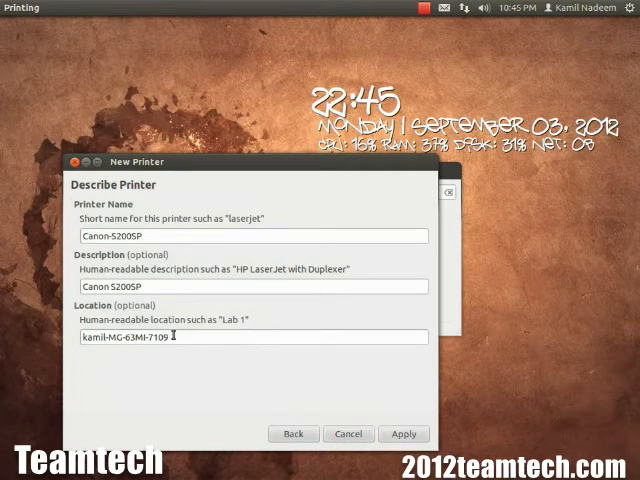
left_click(404, 432)
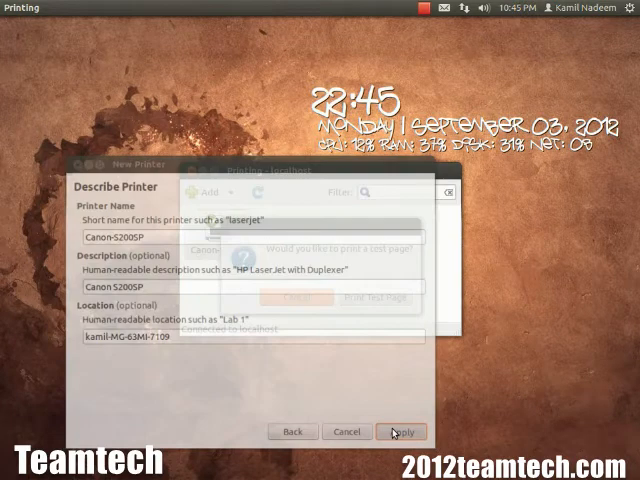
left_click(402, 432)
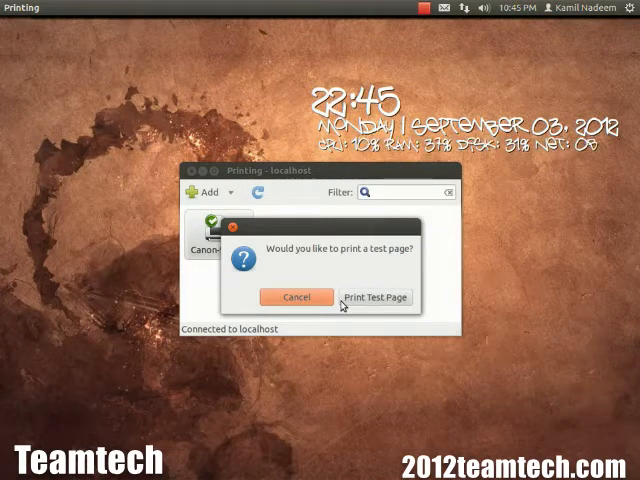
left_click(294, 296)
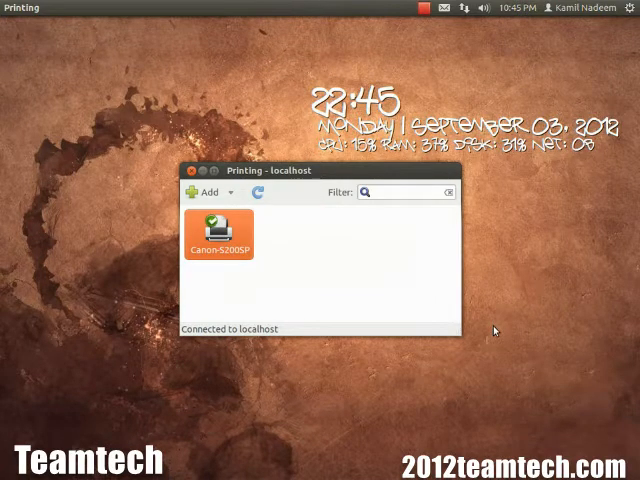
Review the Canon-S200SP's properties, including Access Control and Settings pages.
right_click(220, 224)
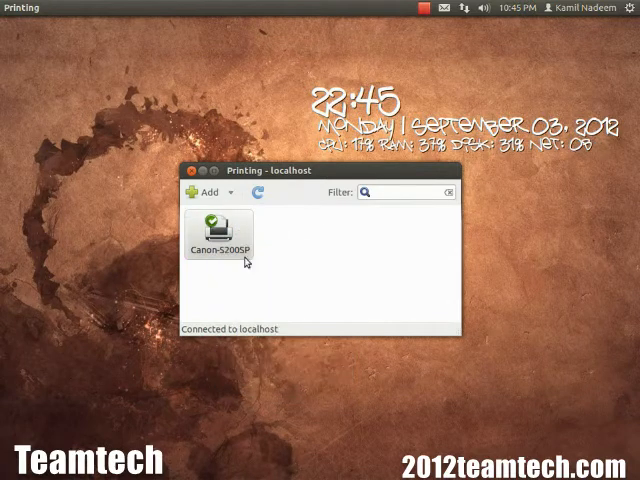
double_click(222, 224)
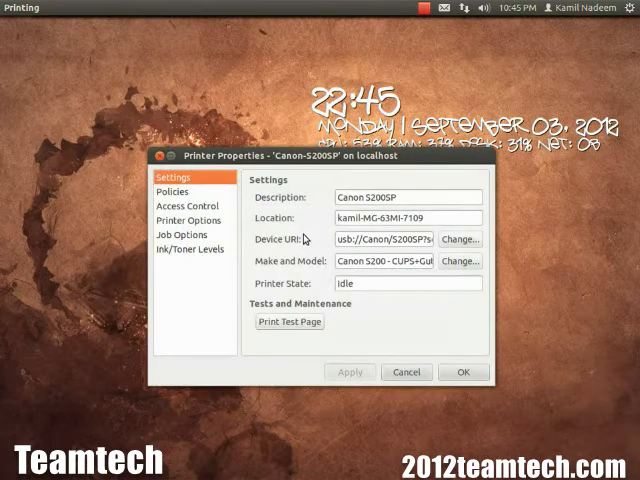
left_click(188, 206)
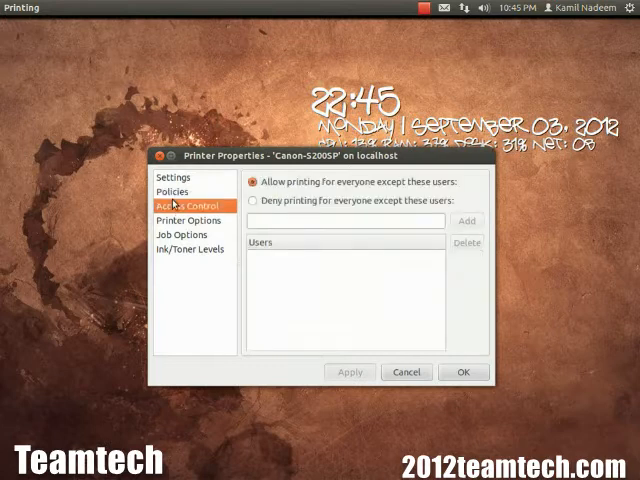
left_click(188, 248)
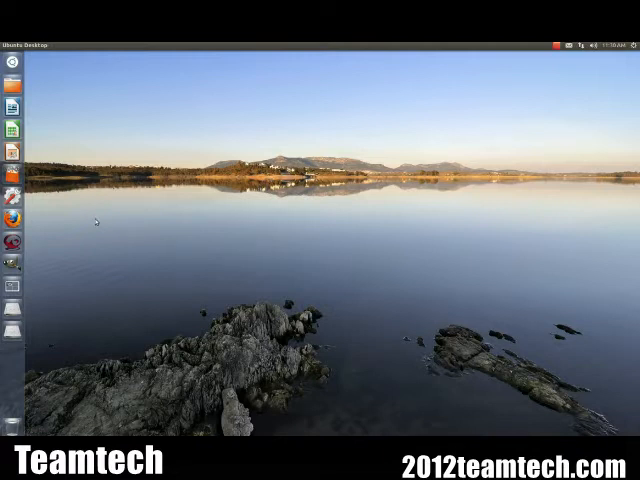
mouse_move(12, 102)
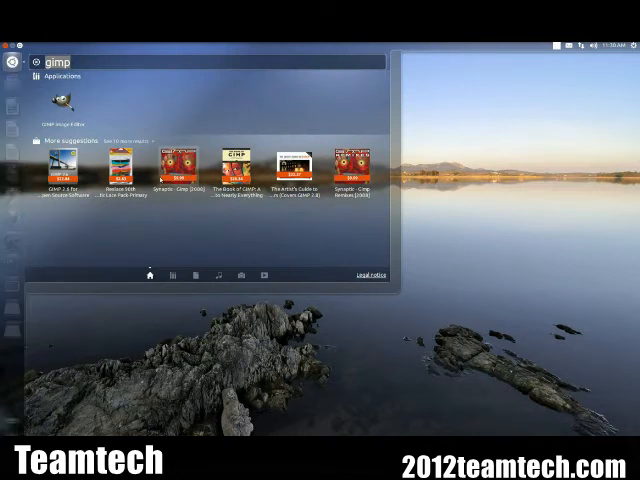
Find Printers via the Dash and choose the networked OKI C5150 in the New Printer wizard.
type("printers")
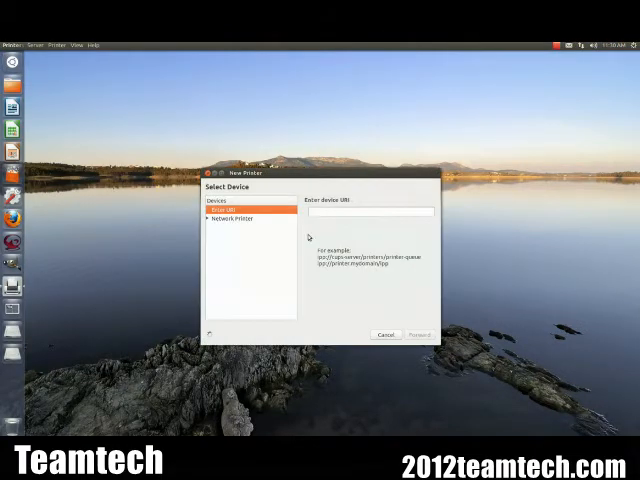
left_click(220, 218)
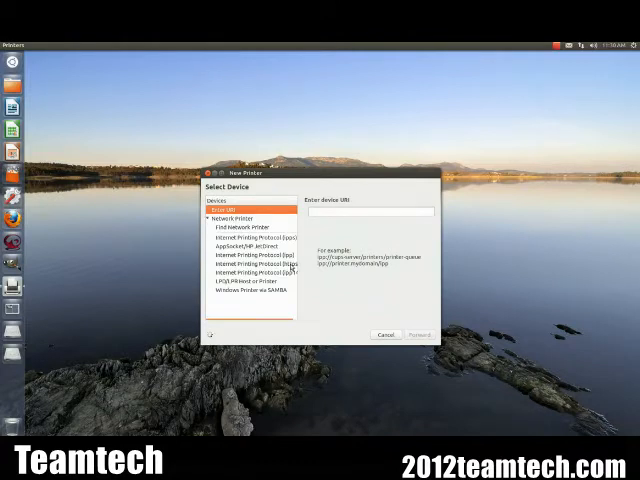
left_click(244, 228)
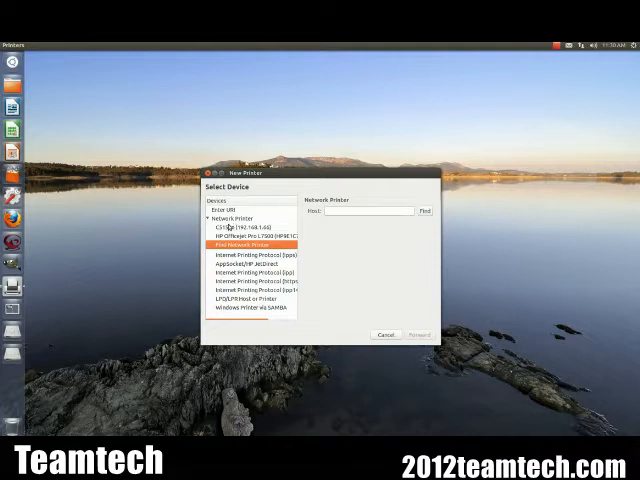
left_click(250, 232)
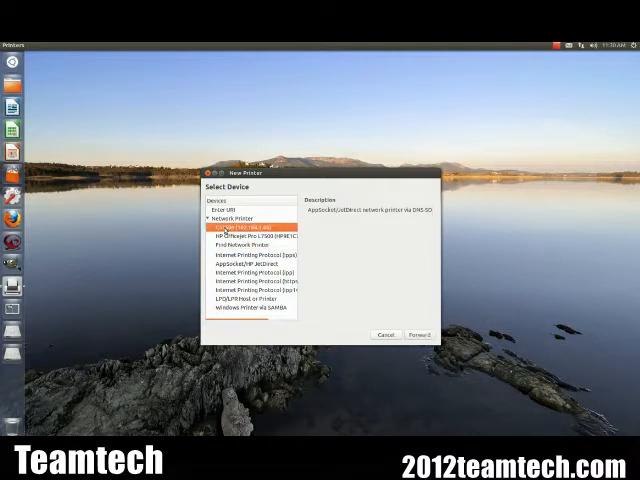
left_click(236, 230)
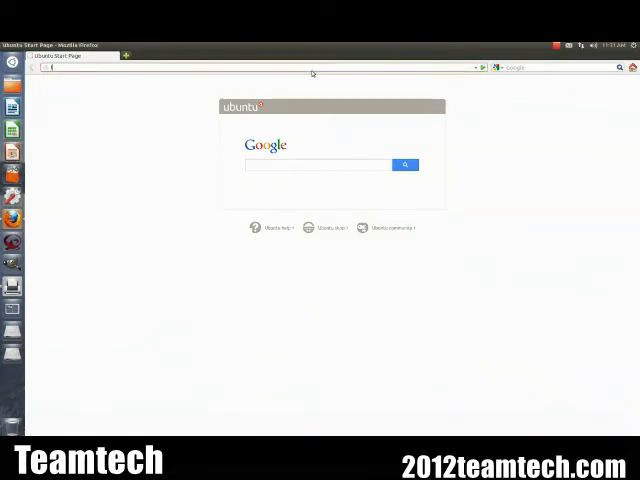
Sign in to CUPS Administration at localhost and choose the discovered network printer to add.
type("localhost:631")
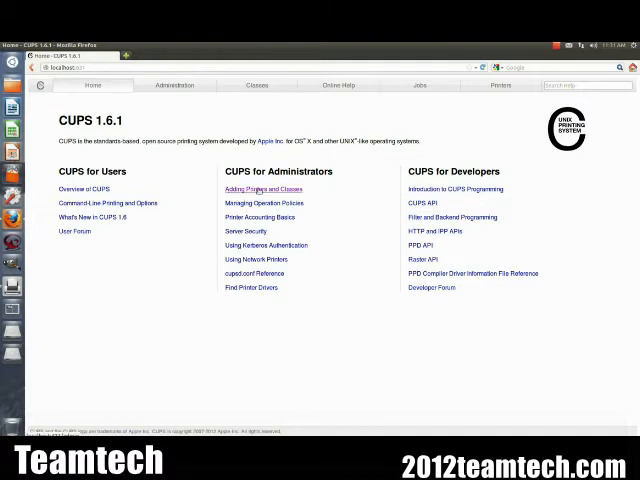
left_click(176, 84)
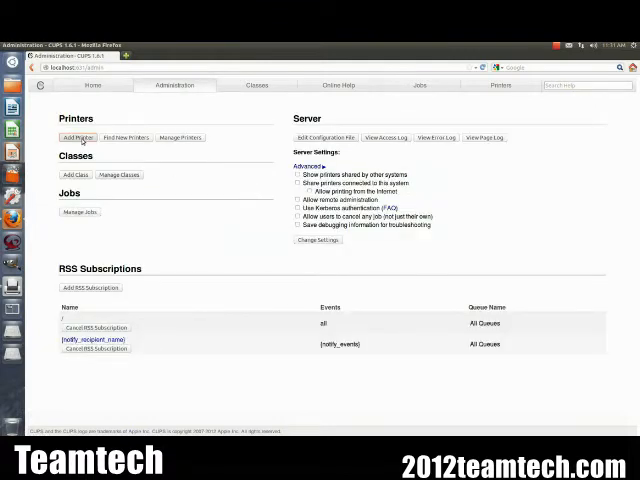
left_click(76, 136)
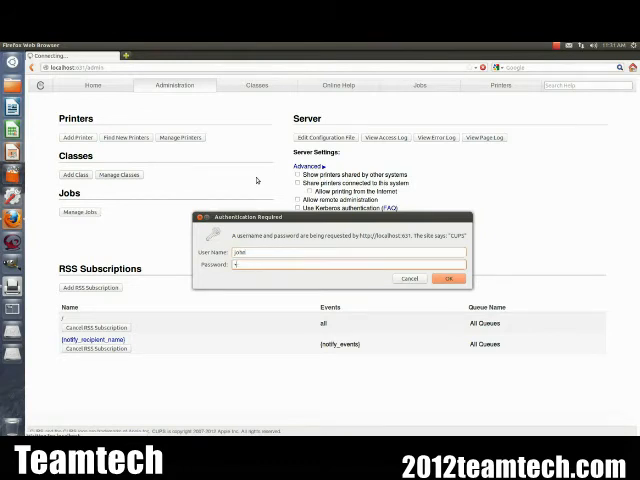
left_click(448, 278)
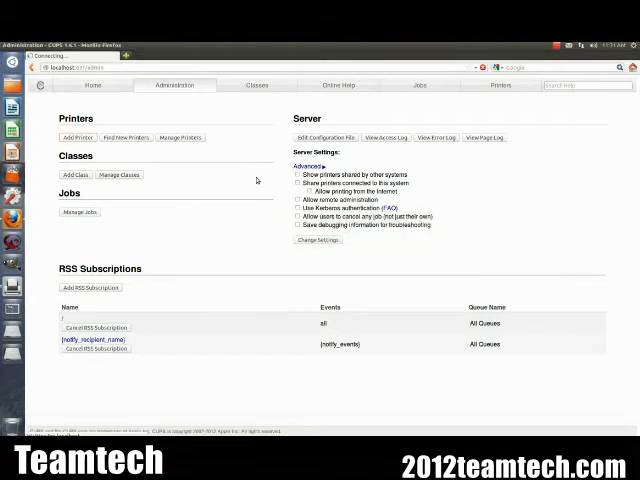
mouse_move(248, 196)
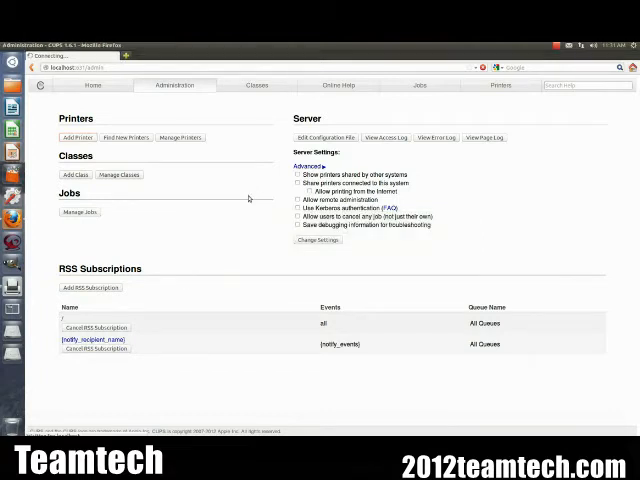
left_click(76, 136)
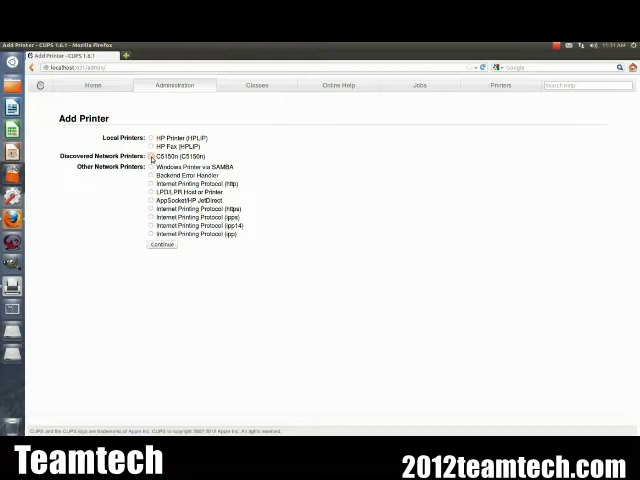
left_click(152, 156)
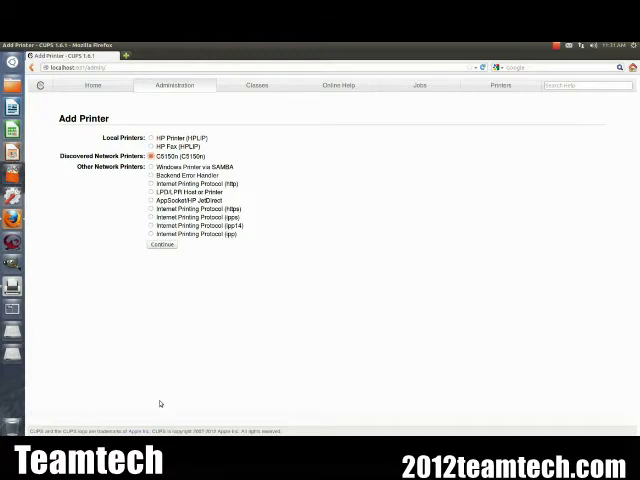
mouse_move(176, 168)
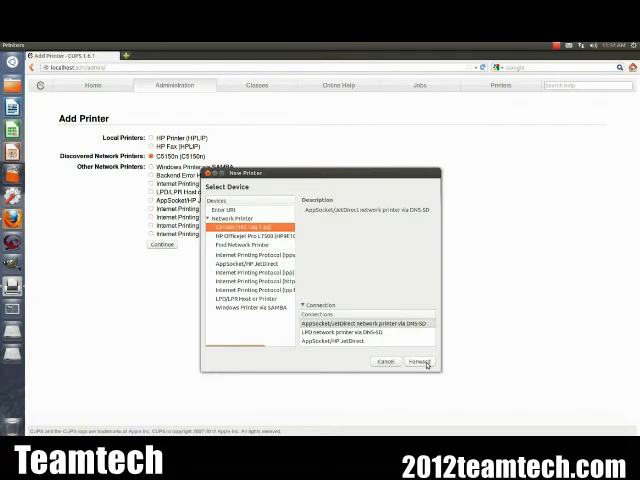
Advance from the selected network device to the Choose Driver page.
left_click(416, 362)
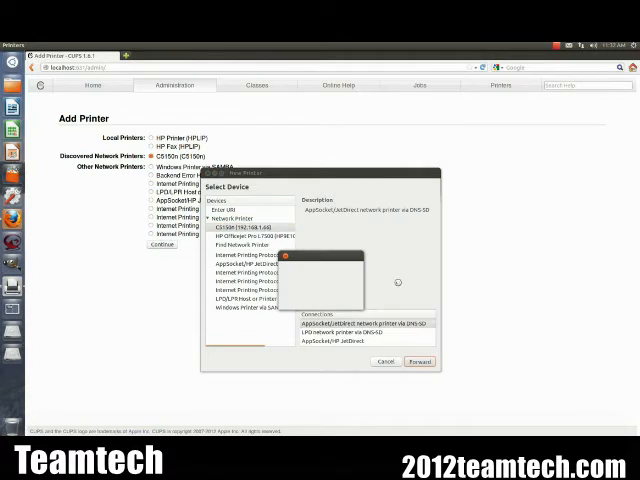
left_click(420, 362)
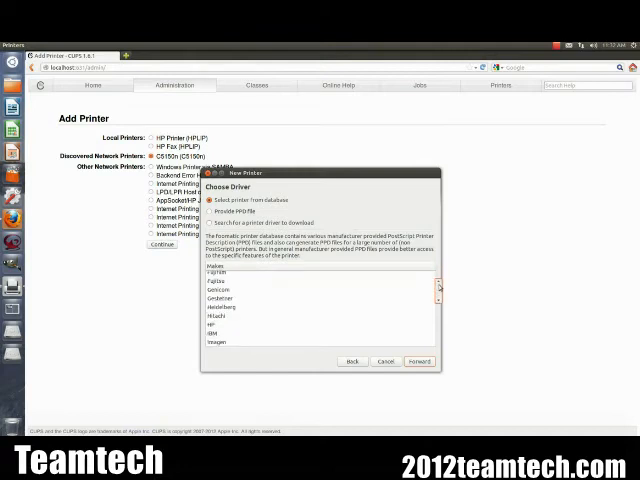
Select the matching printer model from the list and continue to Describe Printer.
scroll("down", 3)
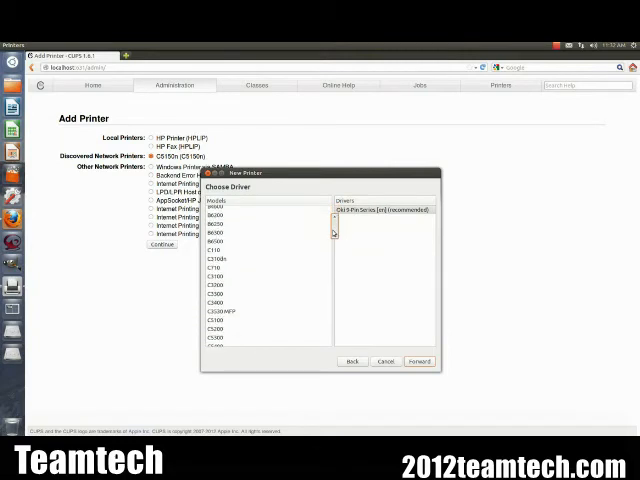
scroll("down", 3)
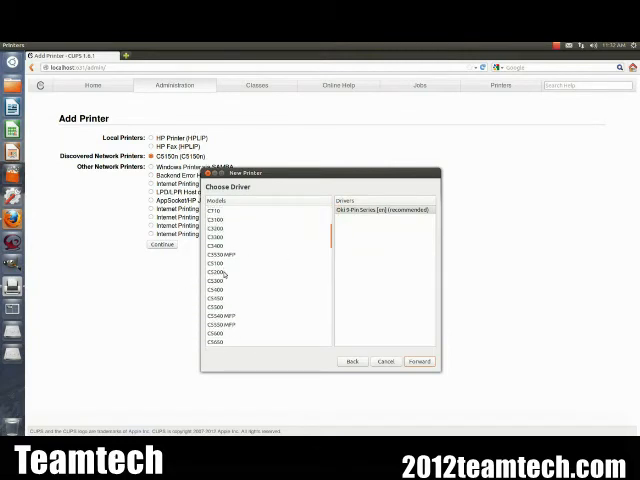
left_click(230, 272)
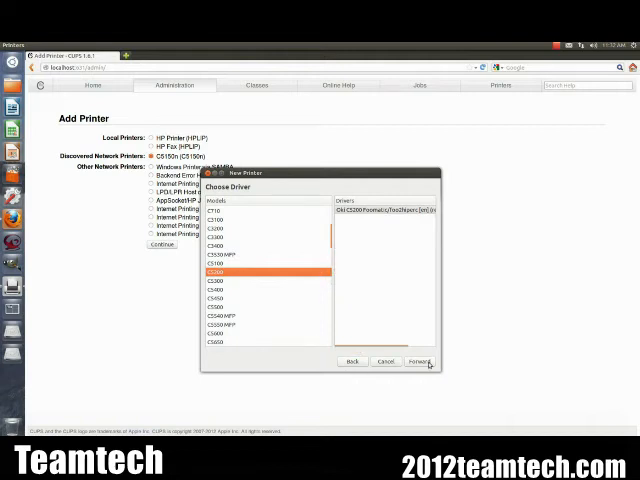
left_click(420, 360)
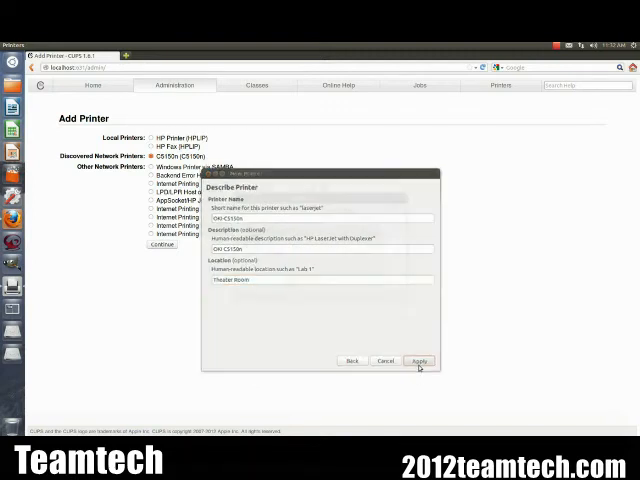
Apply the network printer's details and send it a test page.
left_click(420, 360)
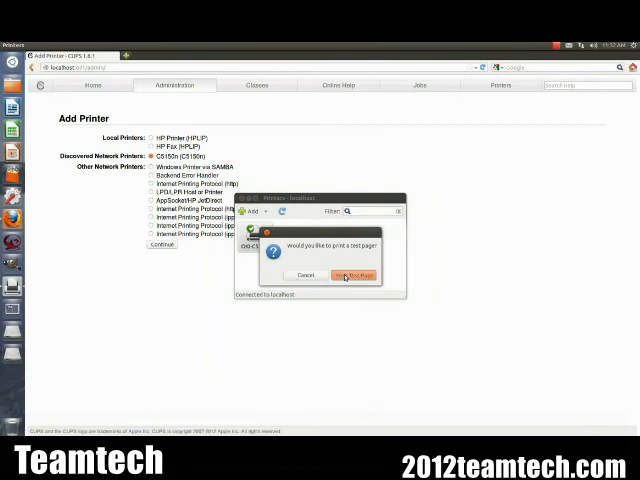
left_click(352, 276)
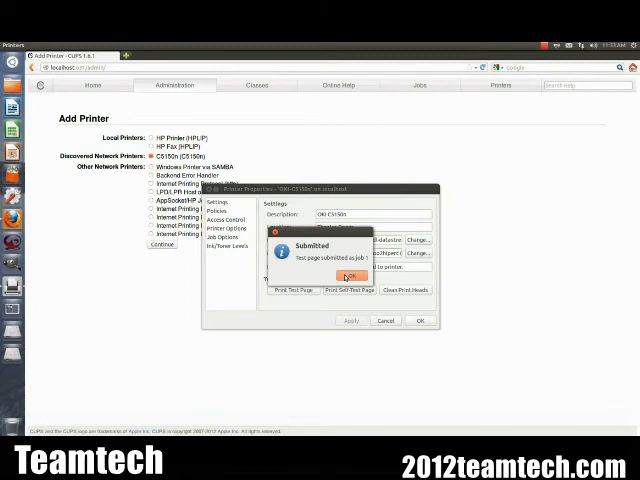
Set Duplex Printing to Long-edge in Printer Options and show the ink/toner levels.
left_click(350, 276)
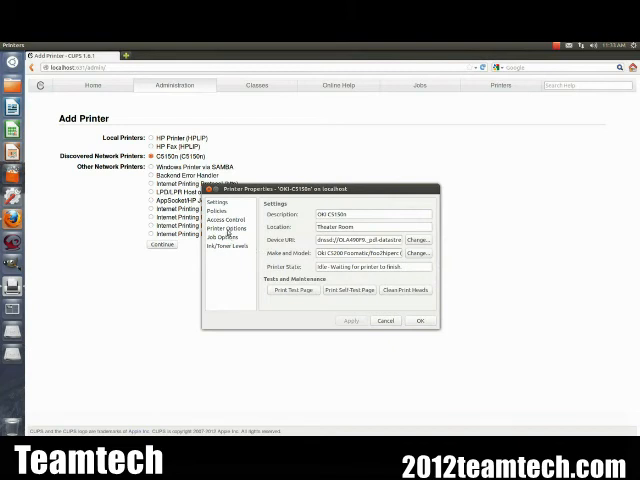
left_click(228, 216)
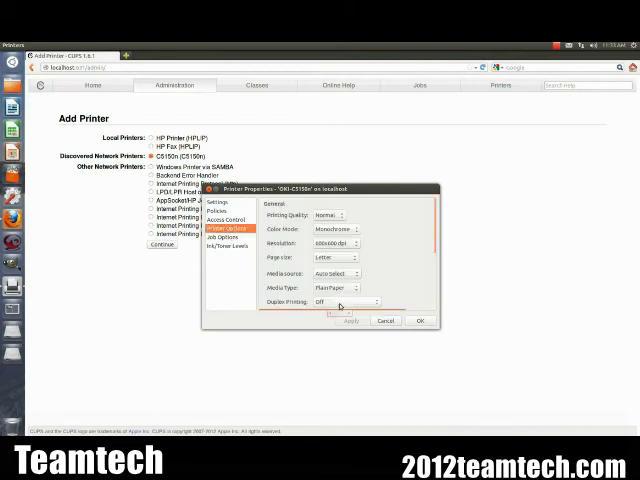
left_click(352, 302)
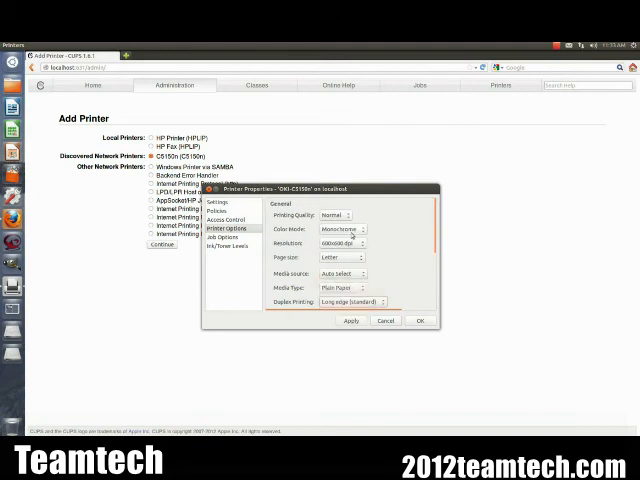
left_click(340, 228)
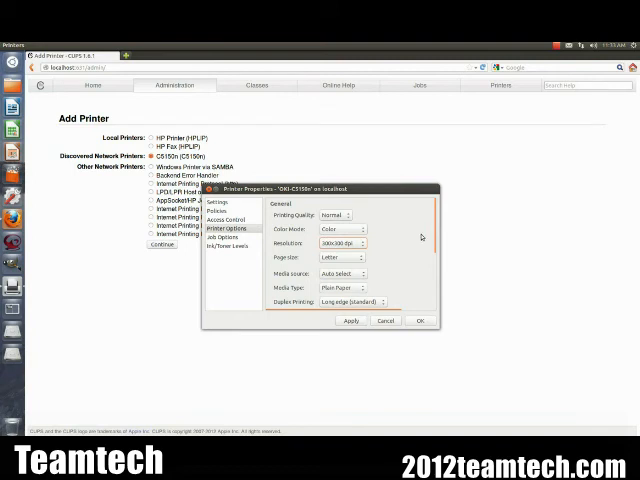
mouse_move(422, 256)
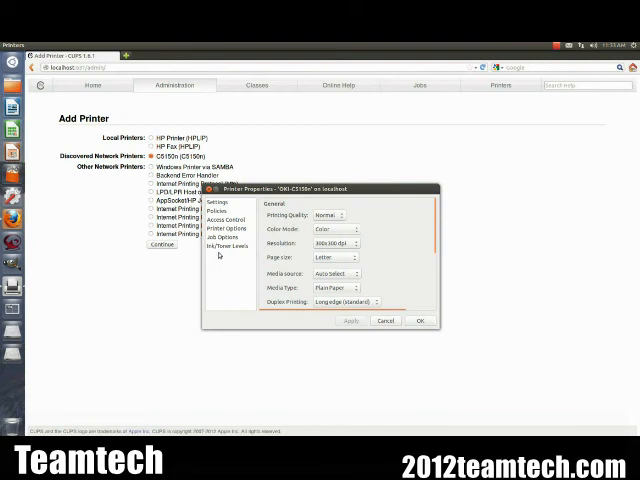
left_click(224, 244)
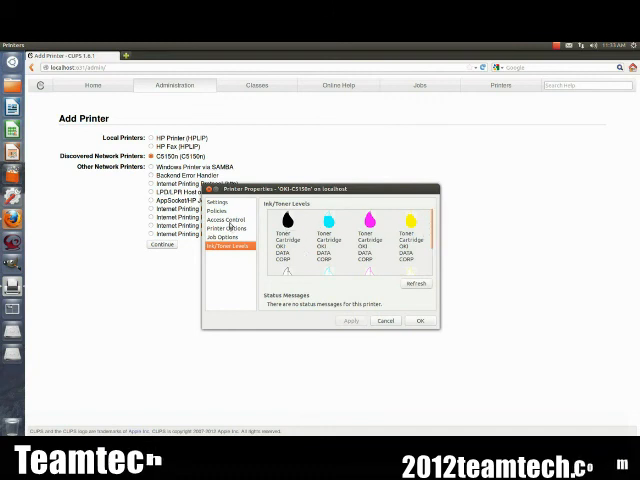
Check Access Control and Policies, then close the printer properties with OK.
left_click(228, 214)
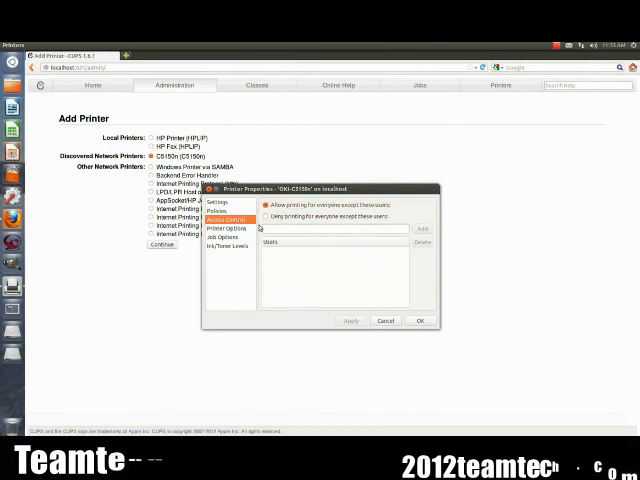
left_click(218, 202)
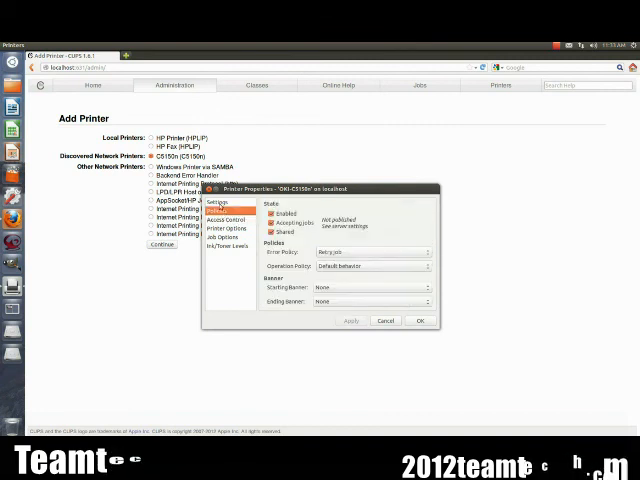
left_click(228, 228)
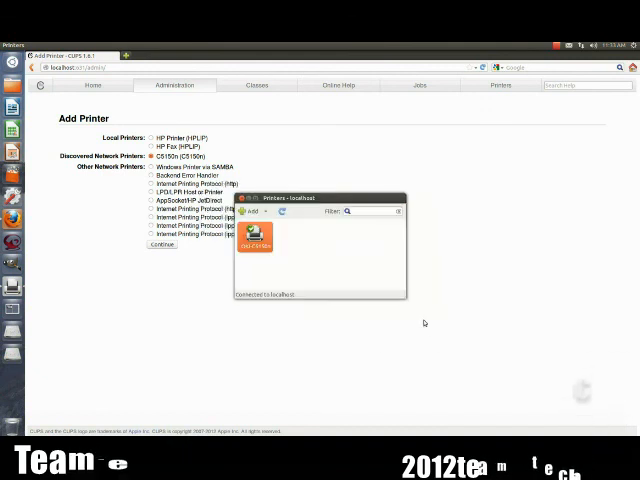
mouse_move(476, 264)
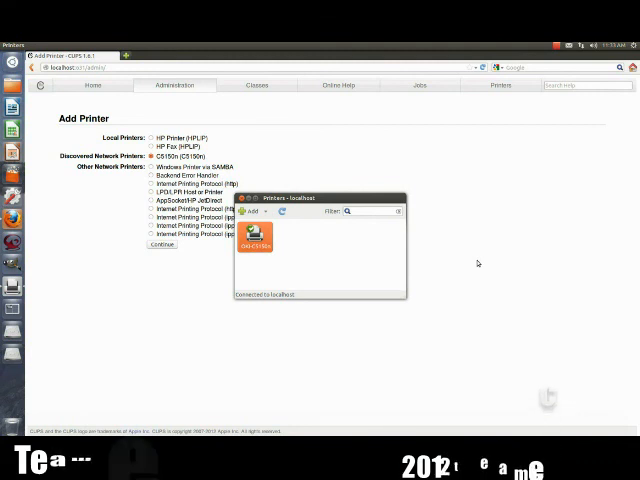
mouse_move(494, 256)
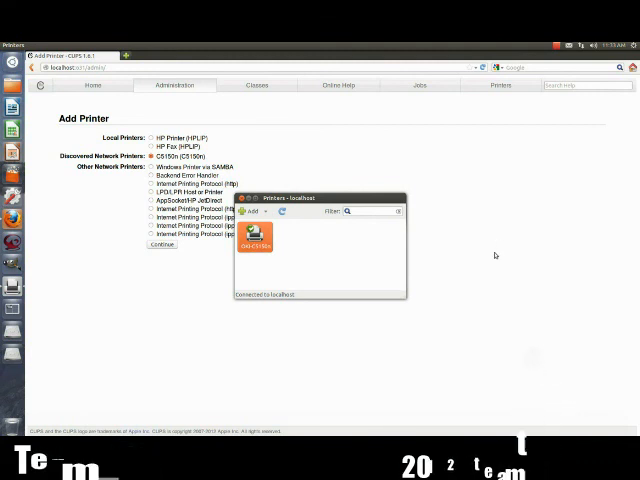